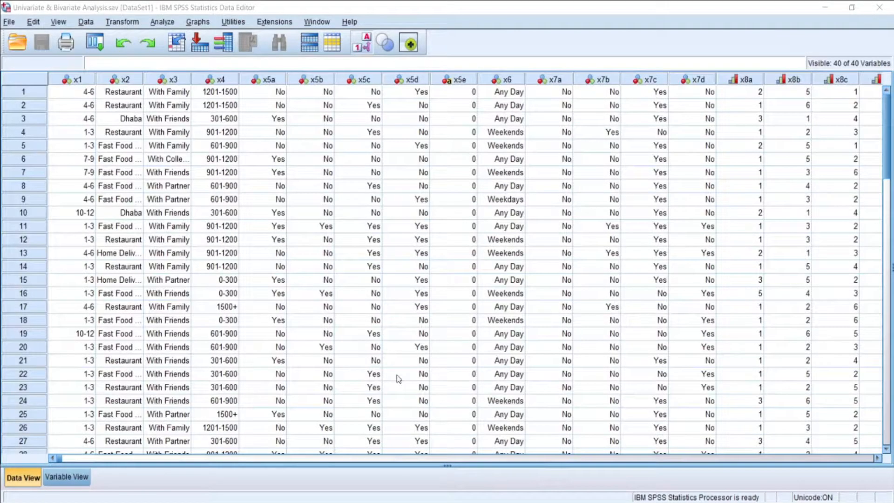
mouse_move(256, 85)
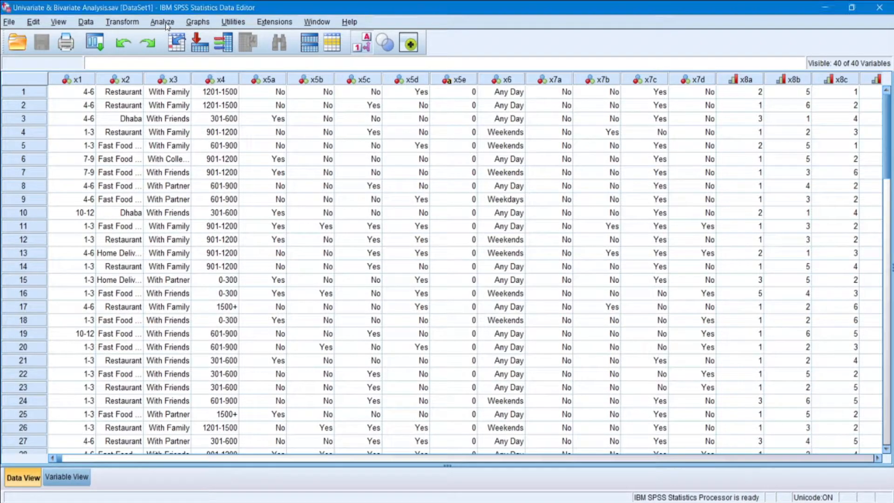
Step: Open Crosstabs with eating companion (x3) as rows and Age of Respondent (x10) as columns
left_click(162, 22)
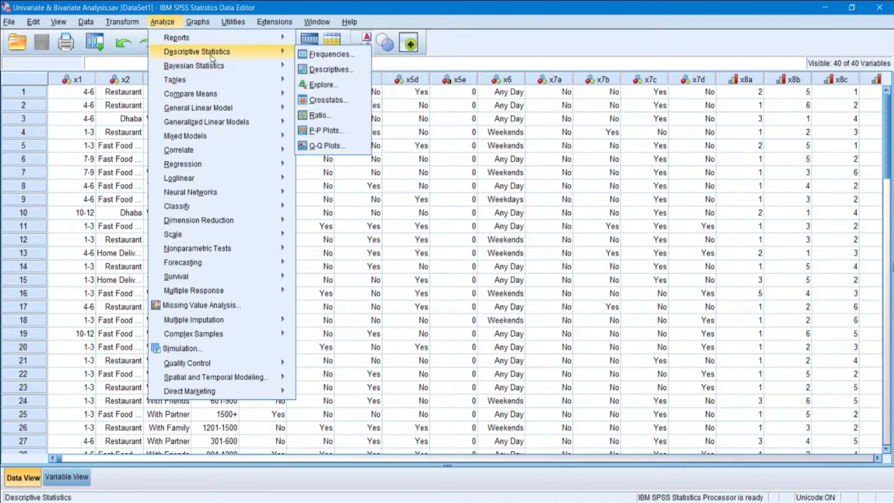
mouse_move(341, 103)
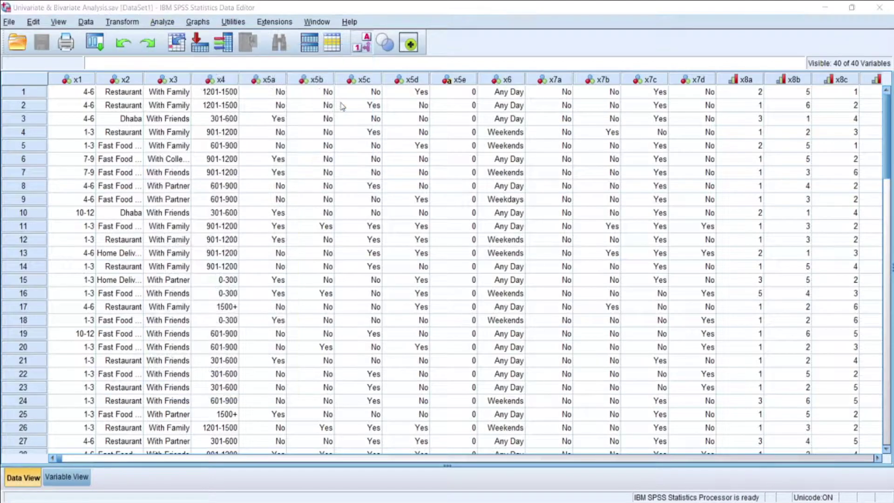
left_click(162, 22)
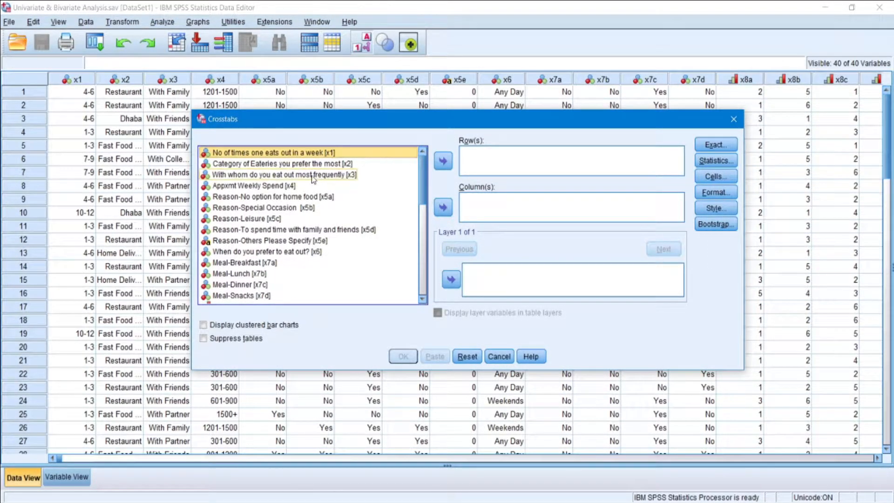
left_click(285, 174)
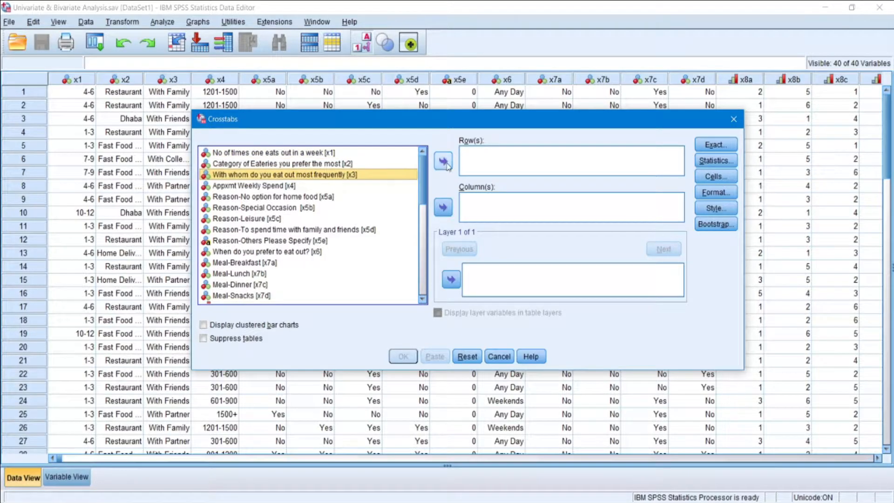
left_click(443, 161)
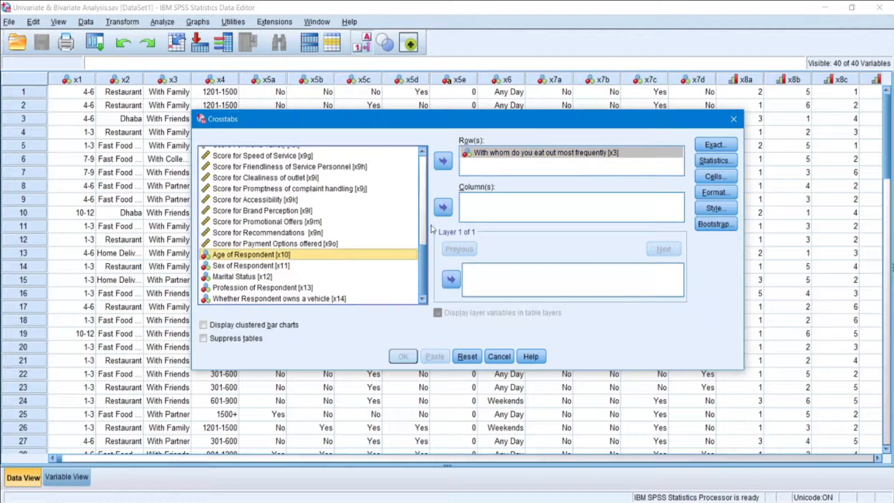
left_click(442, 207)
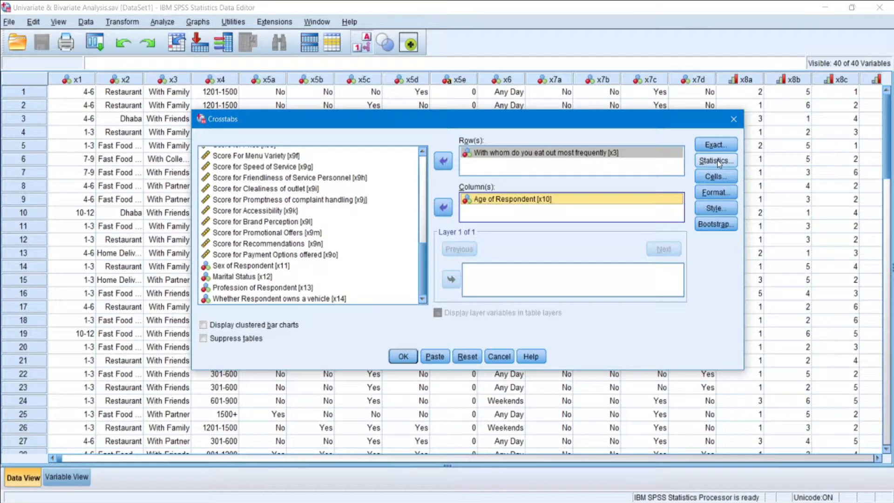
Step: Tick Chi-square, Contingency coefficient, and Phi and Cramer's V in the crosstab Statistics
left_click(715, 160)
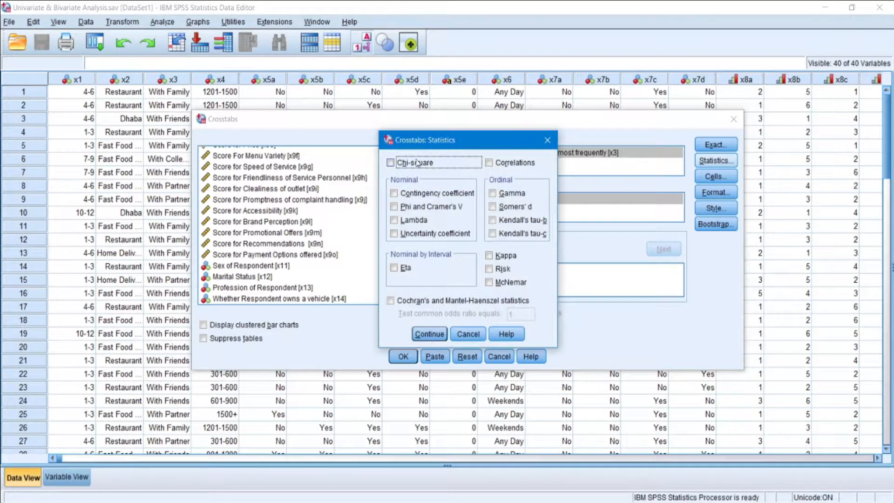
left_click(394, 192)
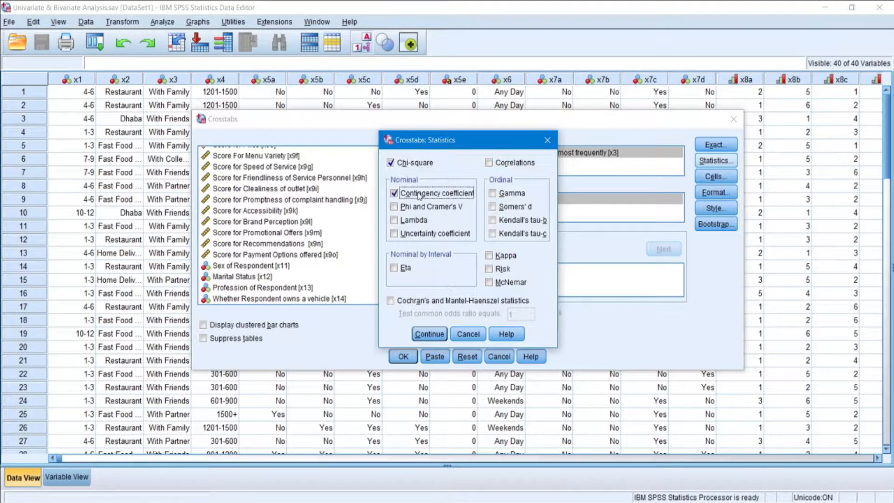
left_click(393, 207)
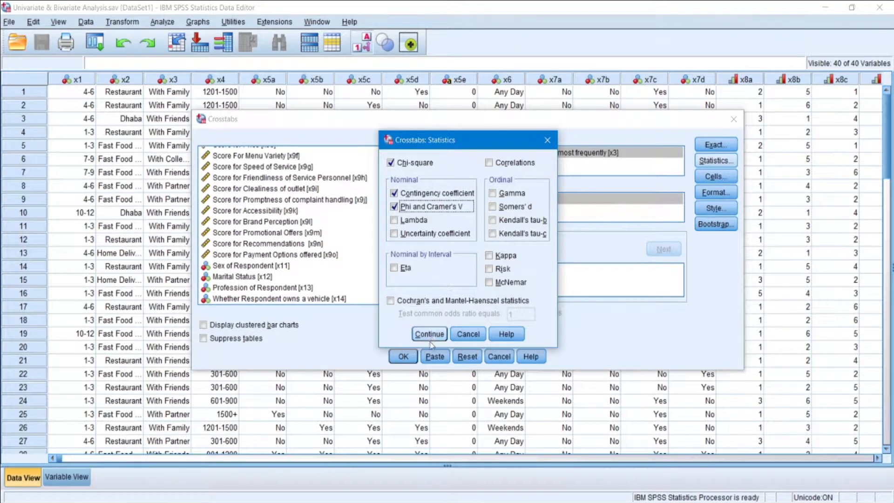
left_click(429, 333)
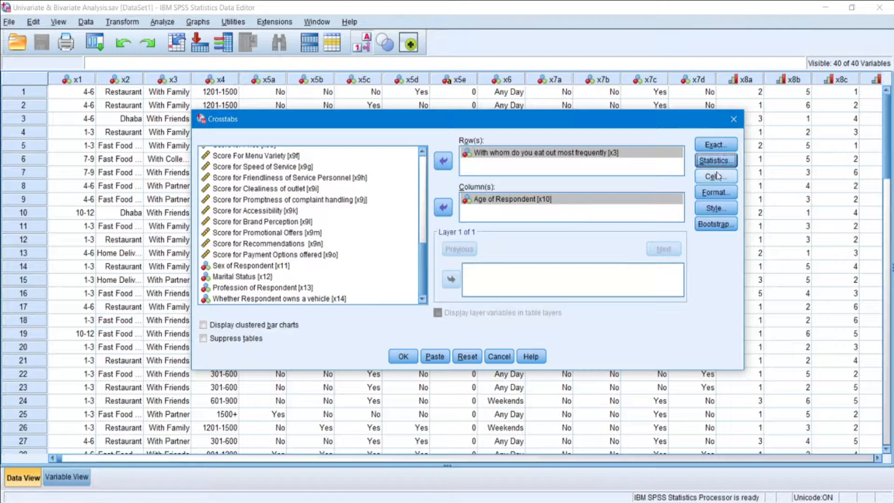
Step: Show total percentages in the crosstab cells and run the eating companion by age crosstabulation
left_click(715, 176)
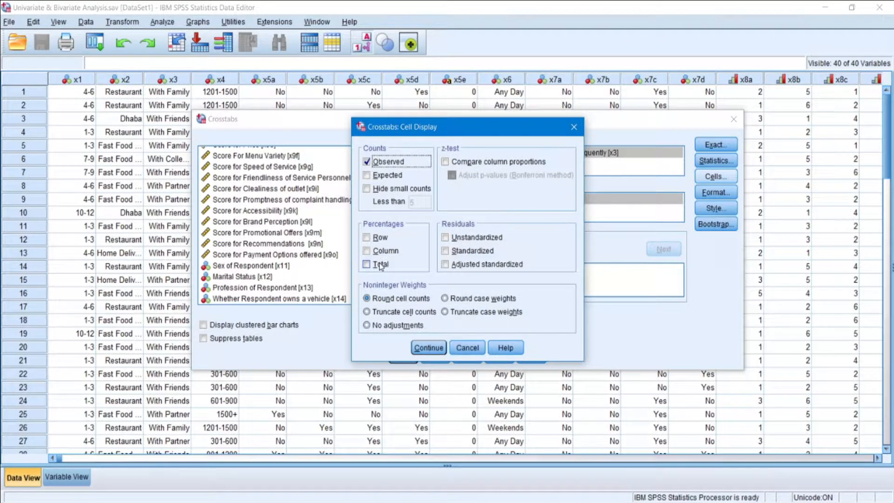
left_click(366, 264)
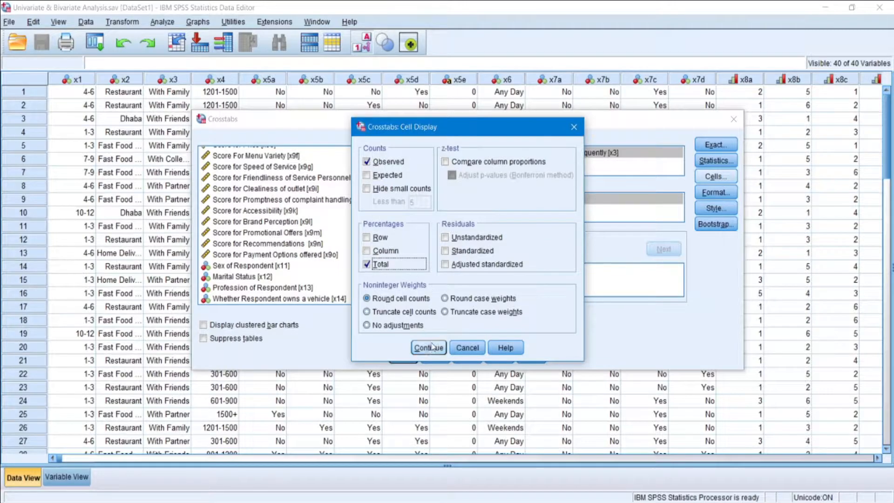
left_click(429, 347)
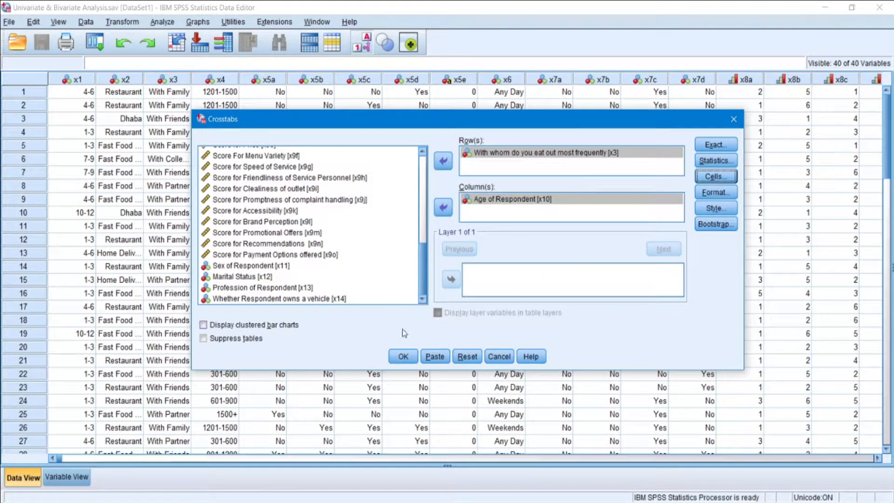
left_click(402, 356)
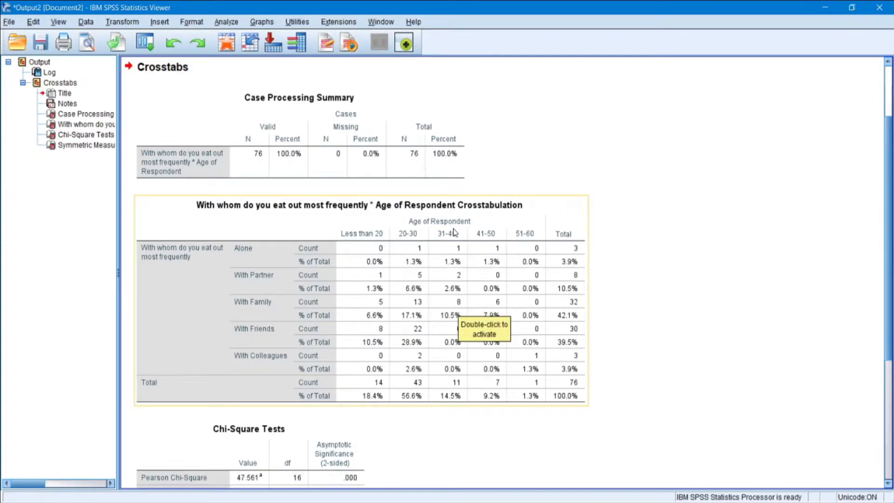
mouse_move(352, 266)
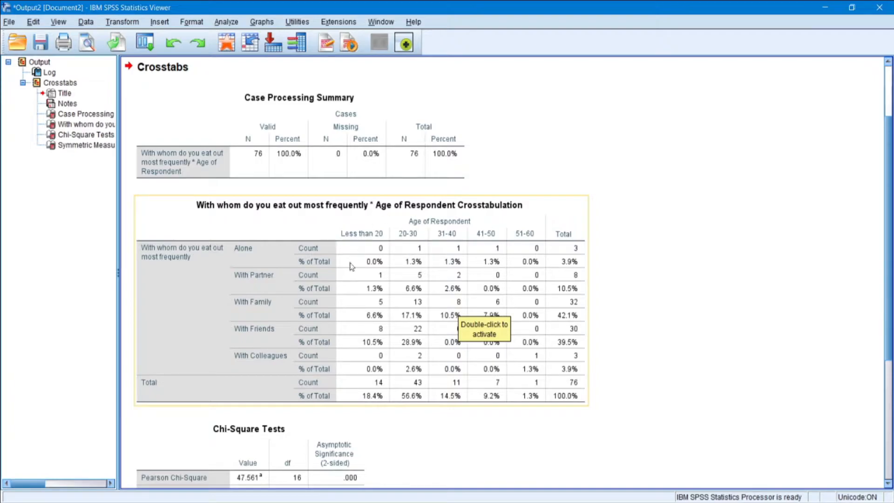
mouse_move(376, 302)
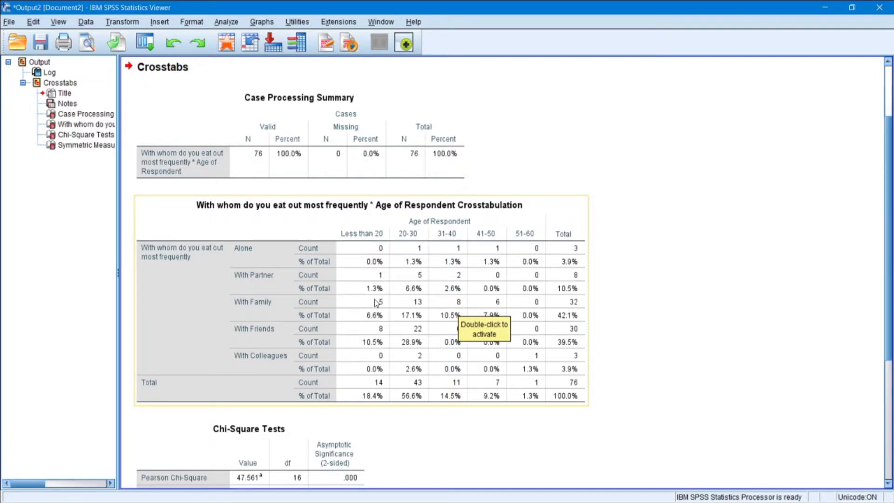
mouse_move(375, 253)
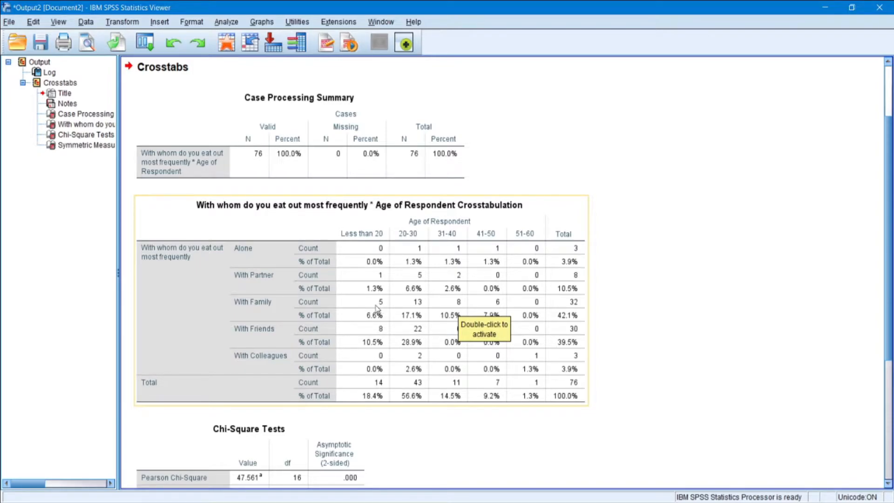
mouse_move(276, 311)
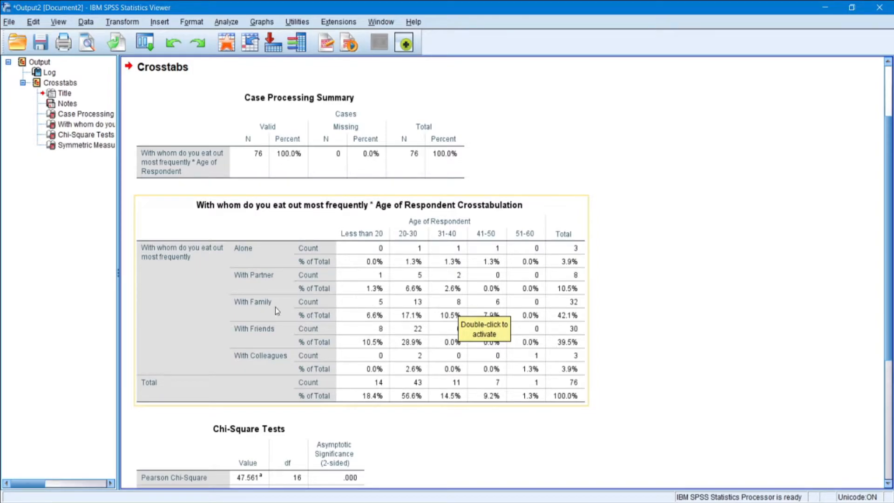
mouse_move(457, 310)
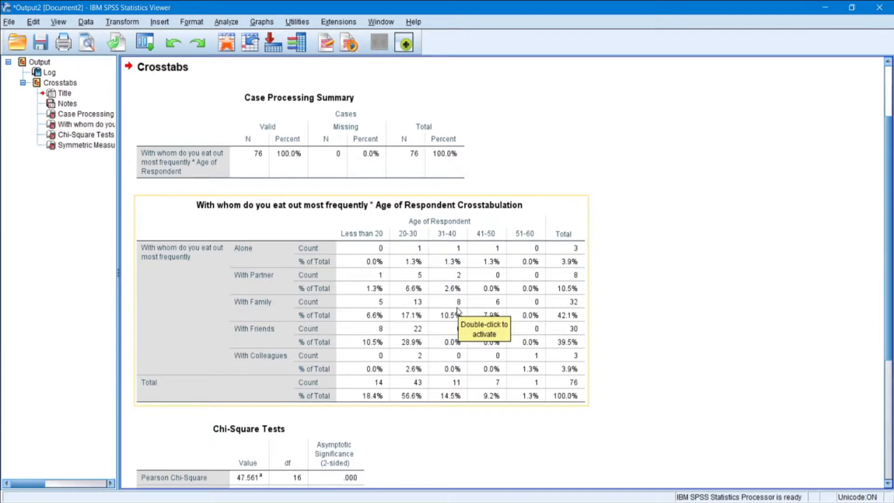
mouse_move(575, 306)
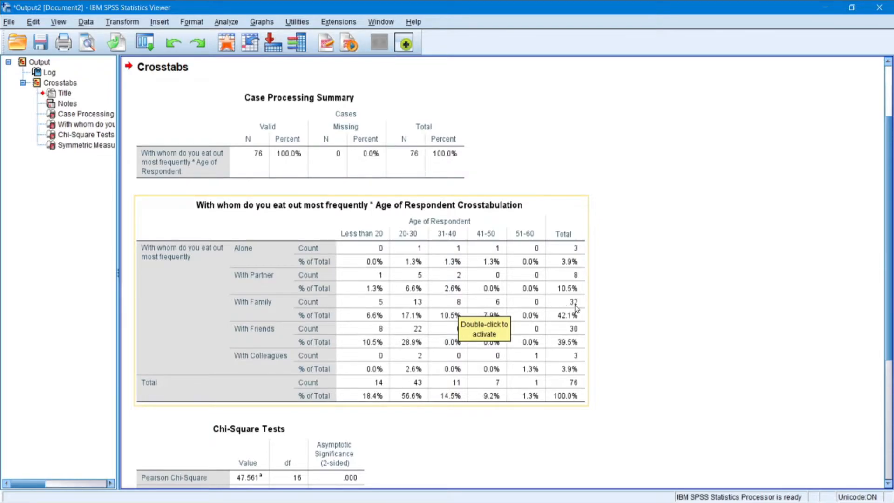
mouse_move(384, 300)
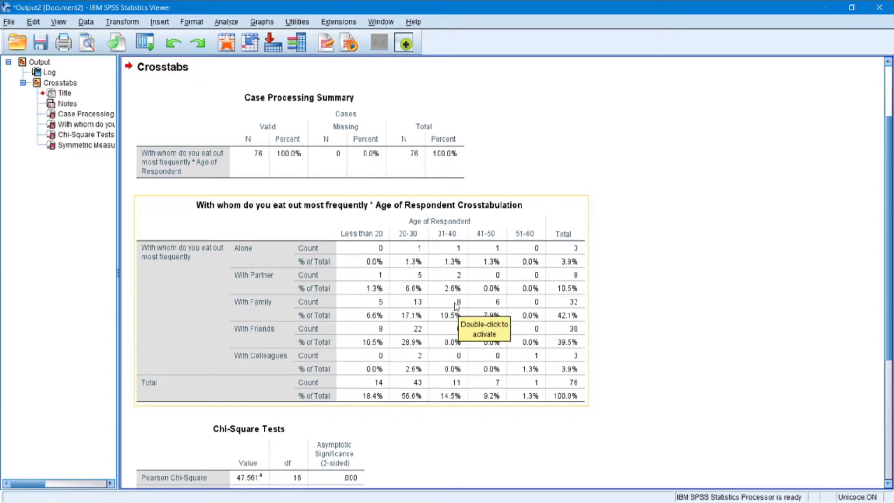
mouse_move(463, 300)
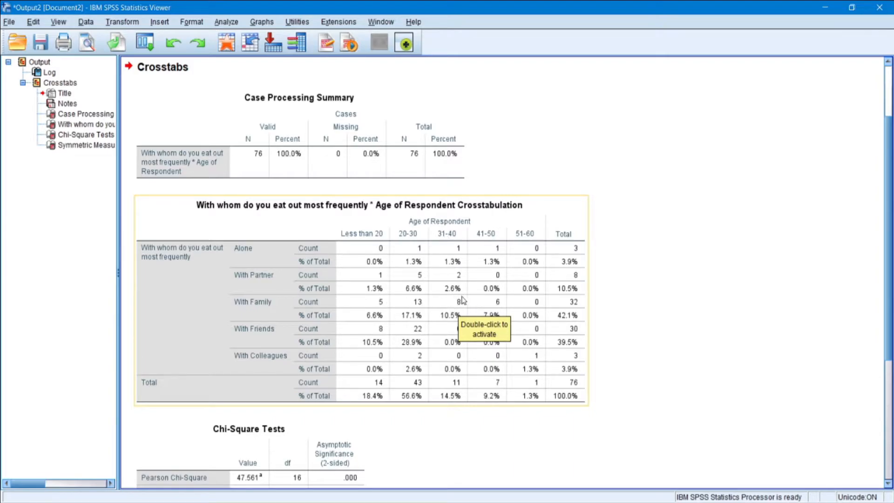
mouse_move(348, 319)
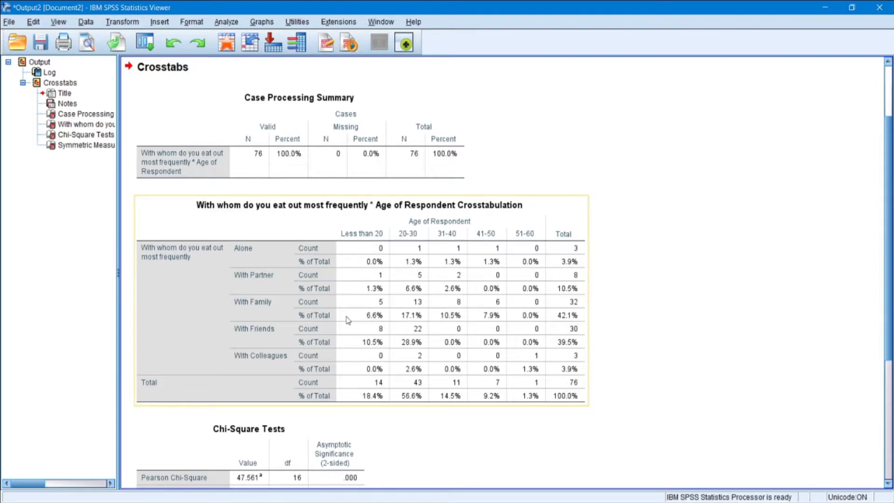
mouse_move(372, 320)
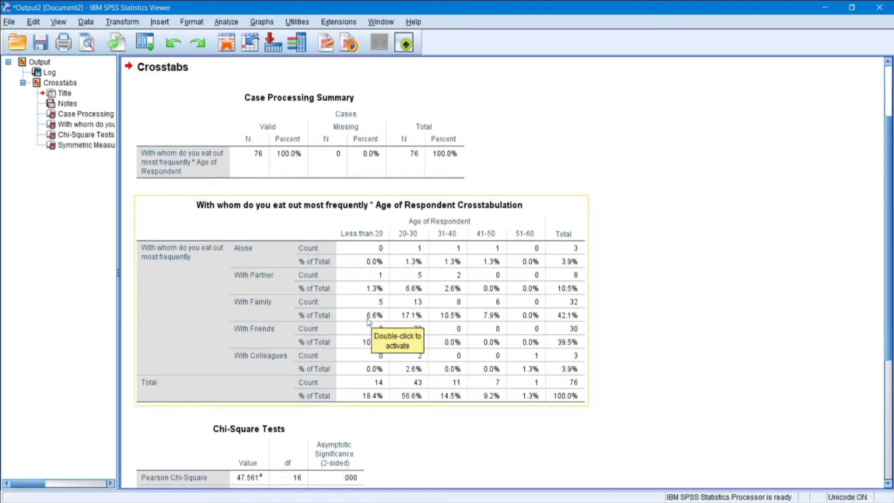
mouse_move(371, 251)
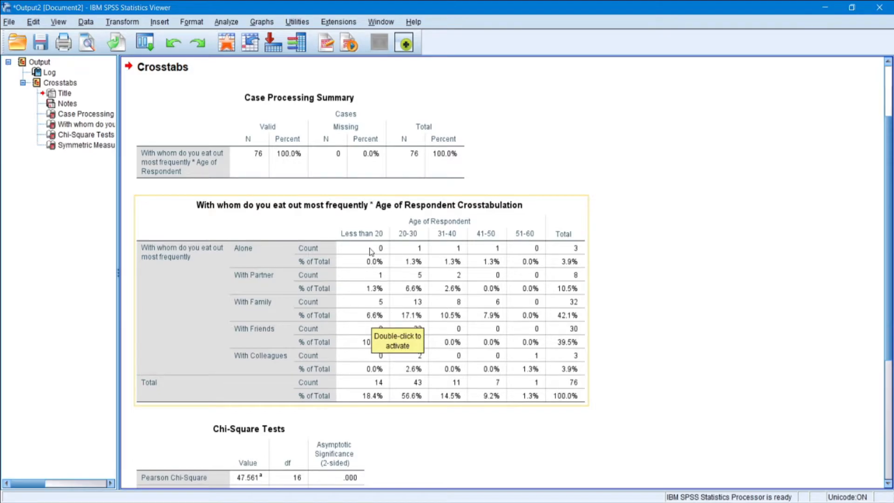
mouse_move(578, 398)
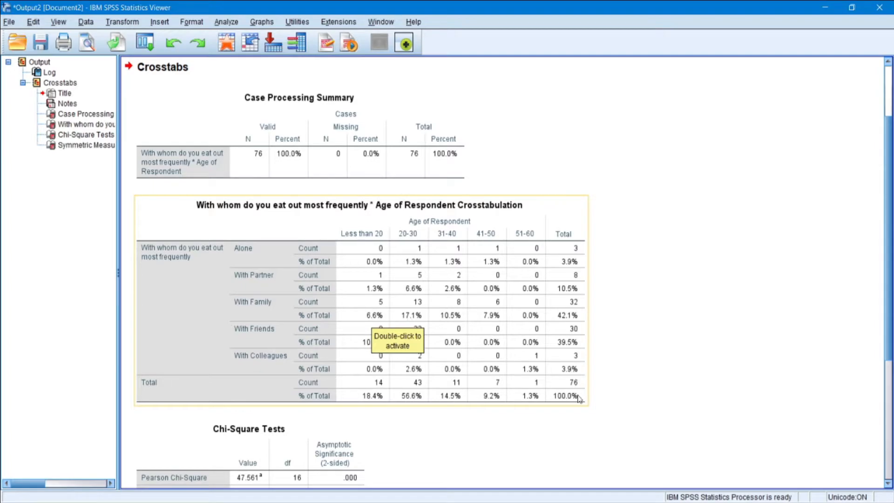
mouse_move(574, 380)
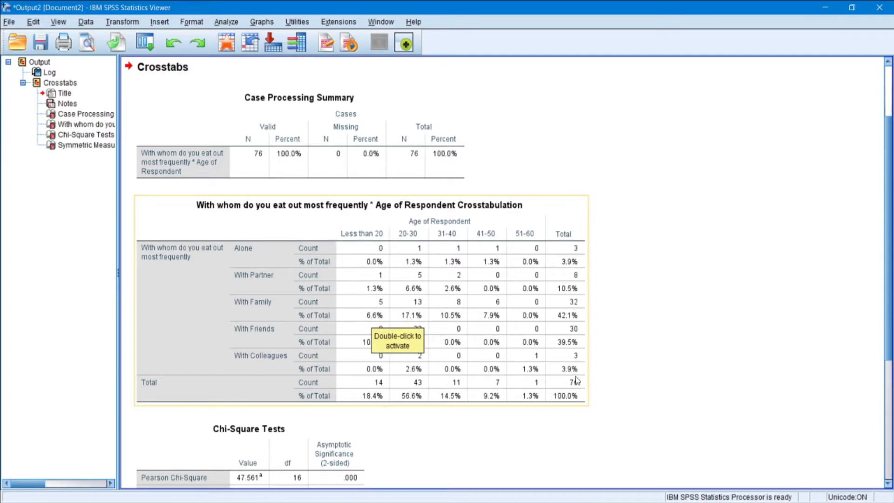
Step: Scroll down the Viewer and select the Chi-Square Tests table
scroll("down", 3)
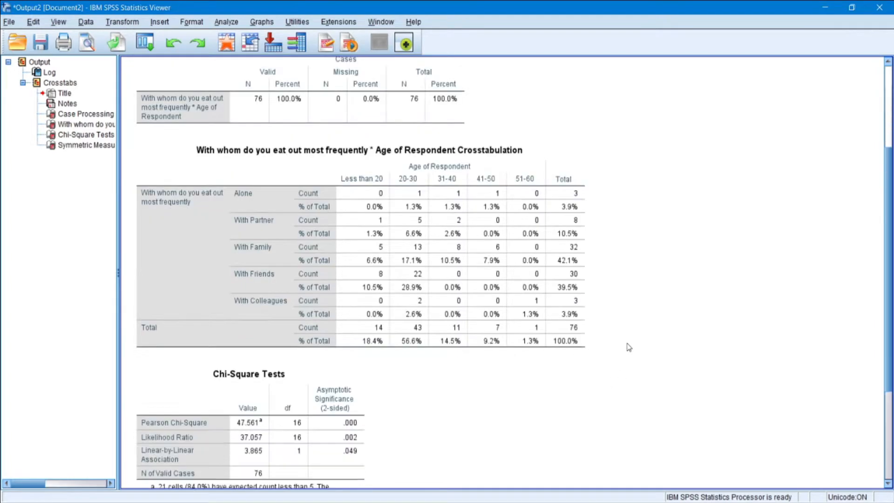
scroll("down", 3)
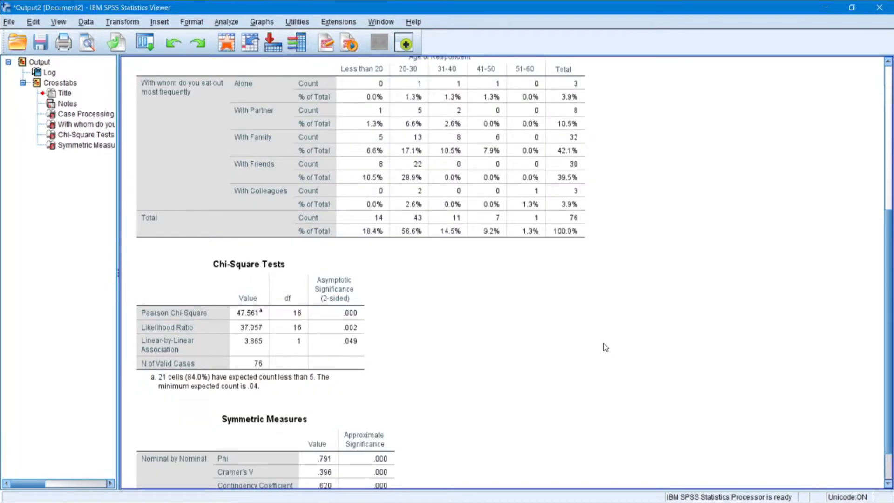
left_click(230, 338)
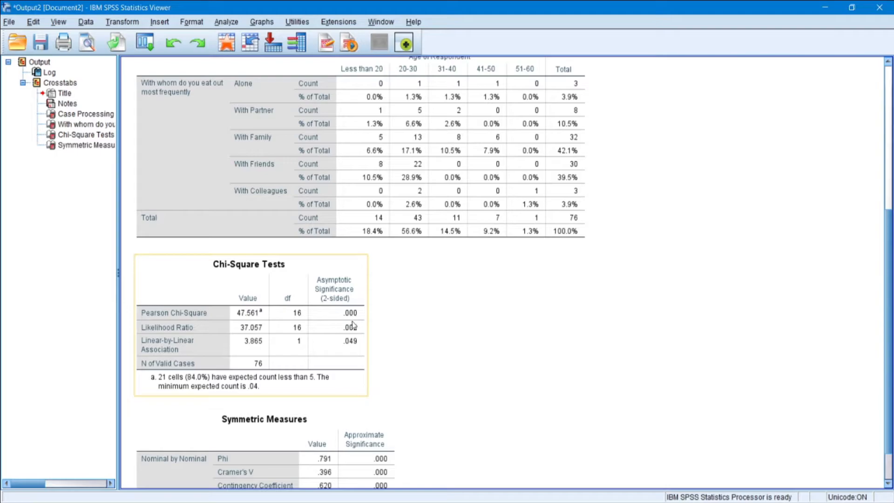
mouse_move(356, 322)
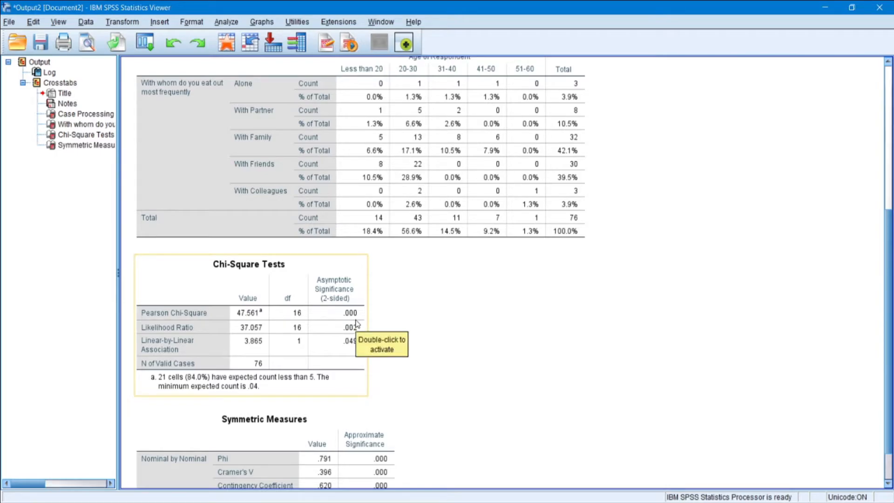
Step: Review the Symmetric Measures table, selecting and deselecting it in the Viewer
scroll("down", 3)
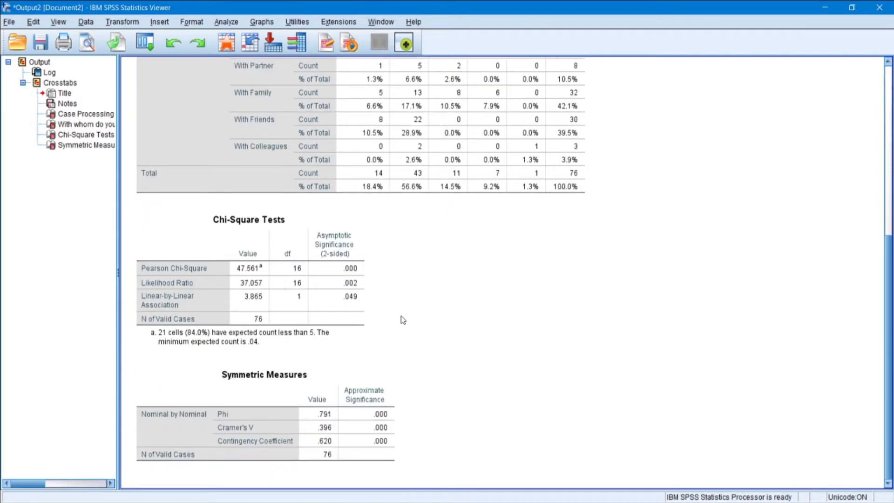
mouse_move(294, 364)
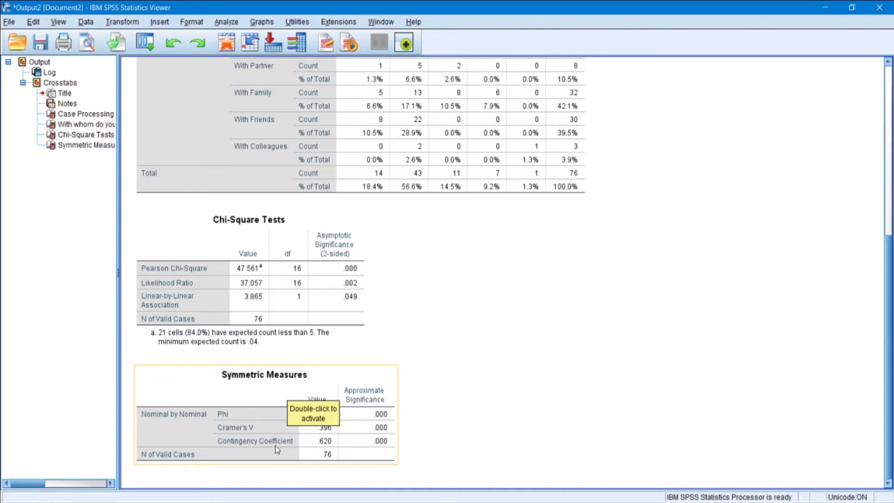
mouse_move(227, 415)
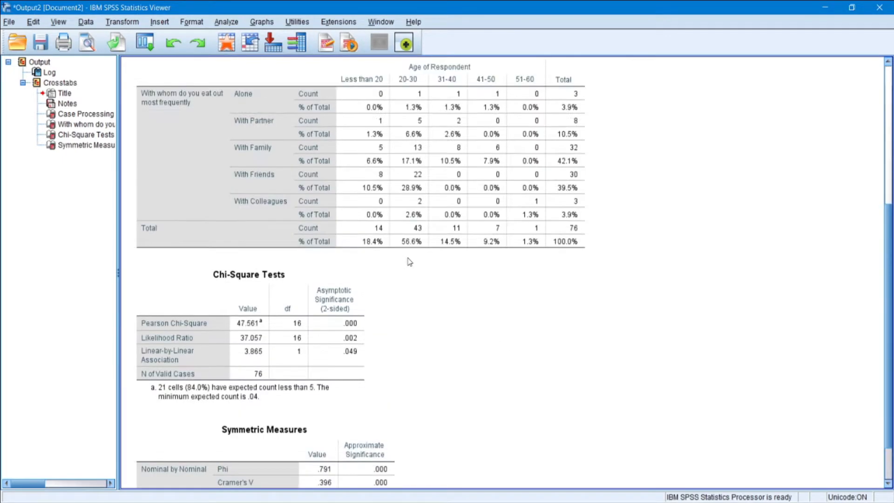
scroll("down", 3)
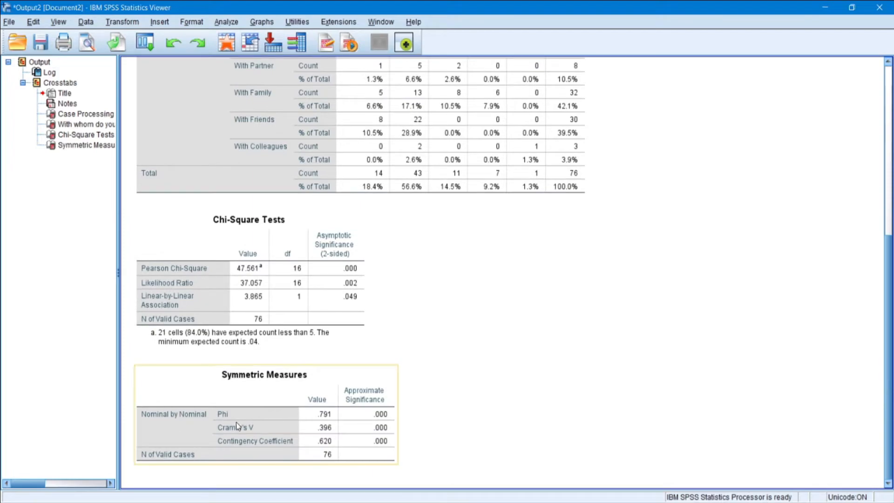
left_click(495, 371)
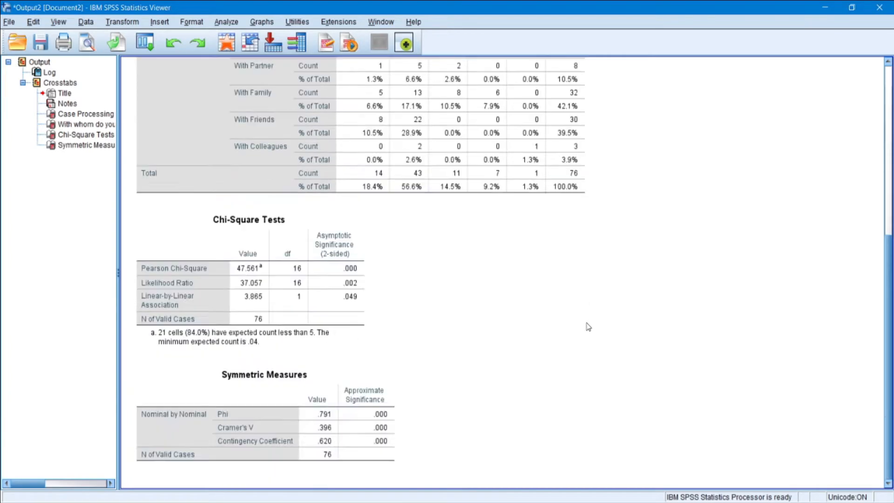
left_click(373, 413)
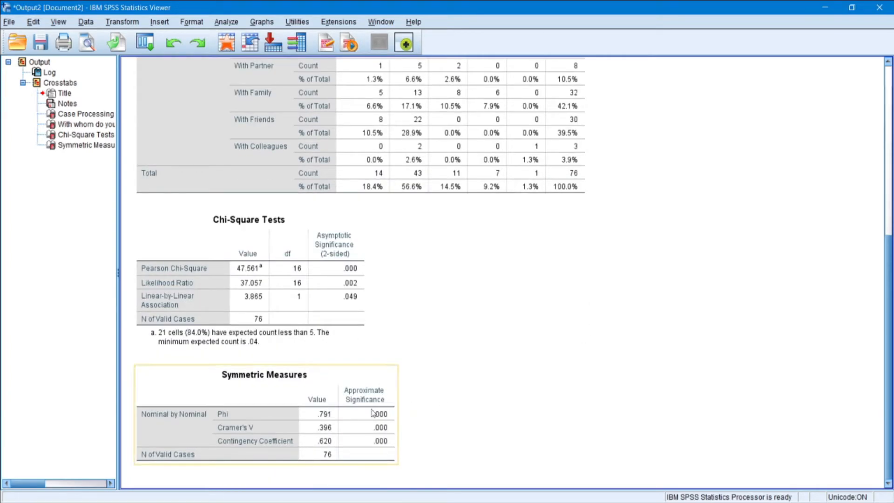
mouse_move(304, 445)
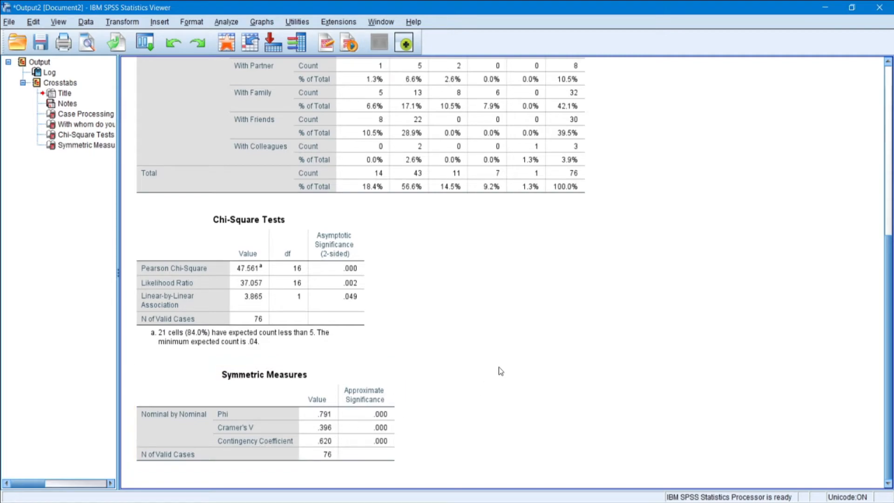
left_click(281, 437)
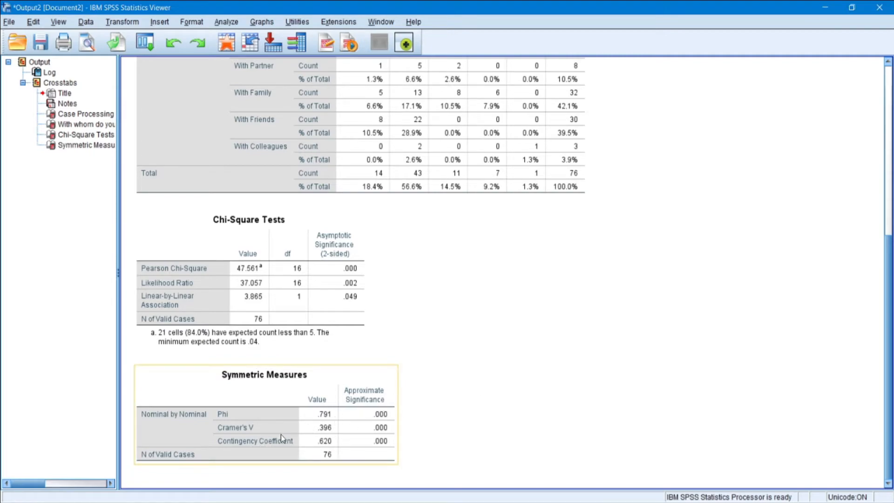
left_click(505, 410)
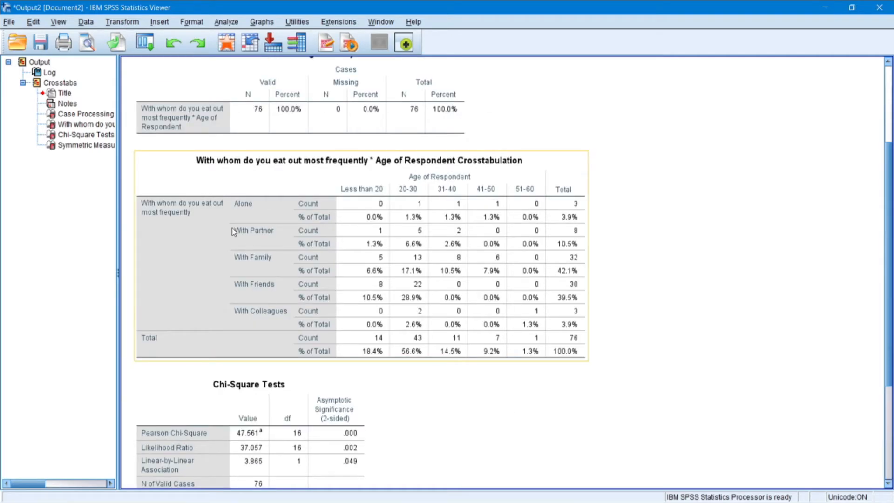
mouse_move(544, 186)
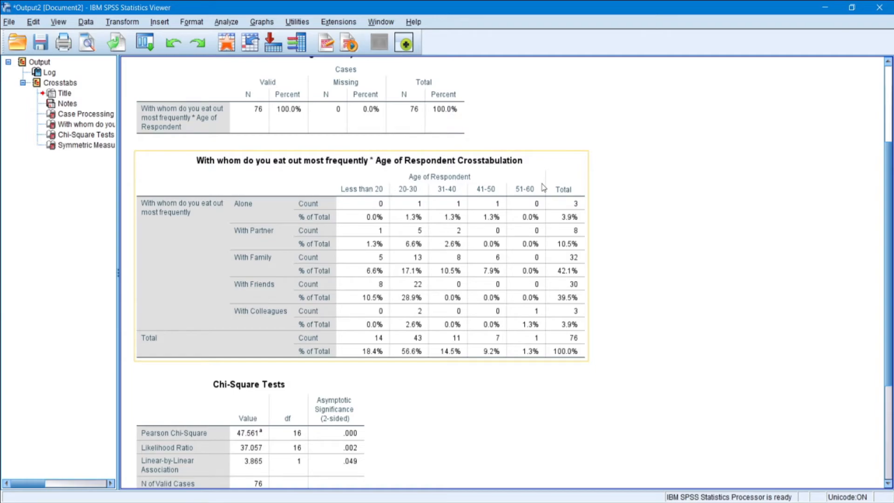
Step: Scroll the Viewer down to the Chi-Square Tests and Symmetric Measures tables
scroll("down", 3)
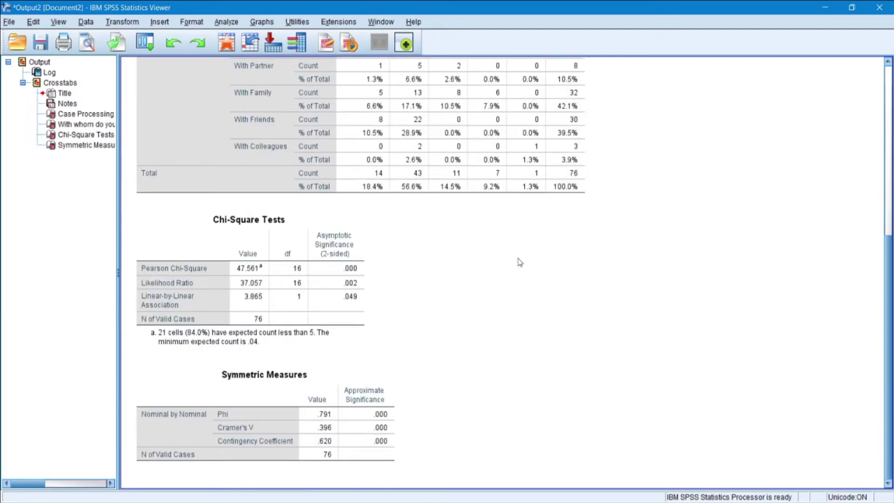
mouse_move(470, 380)
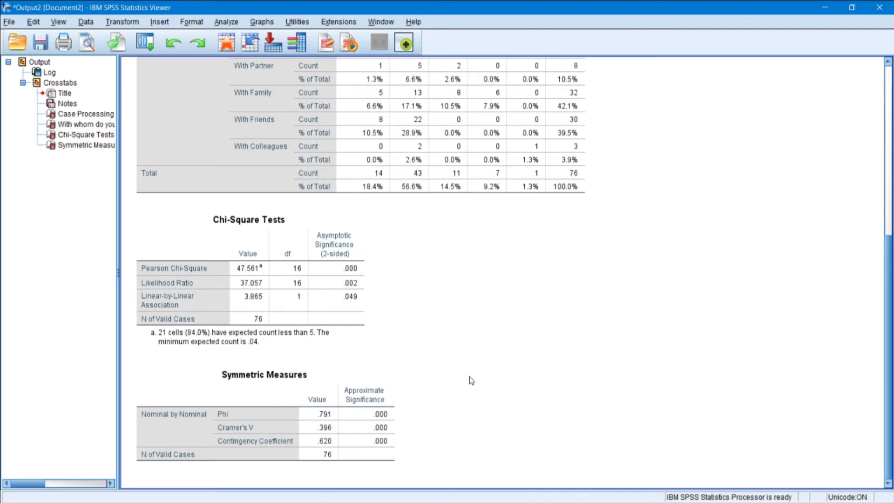
mouse_move(422, 393)
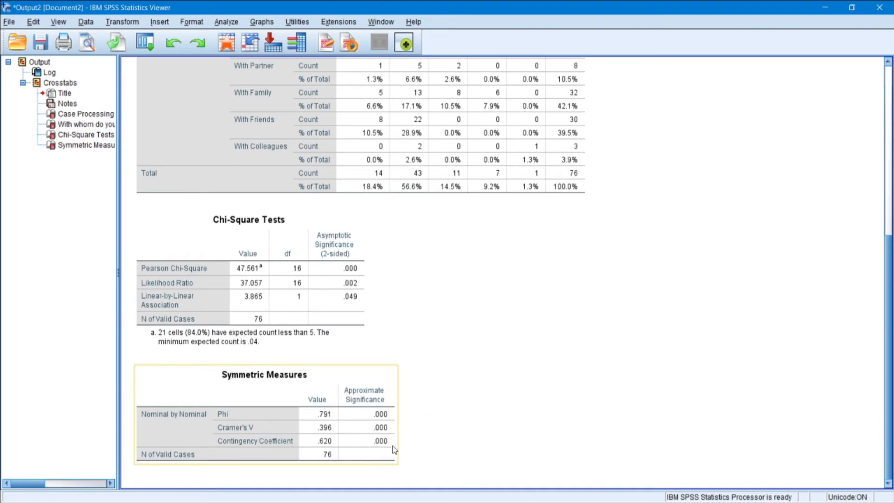
mouse_move(363, 442)
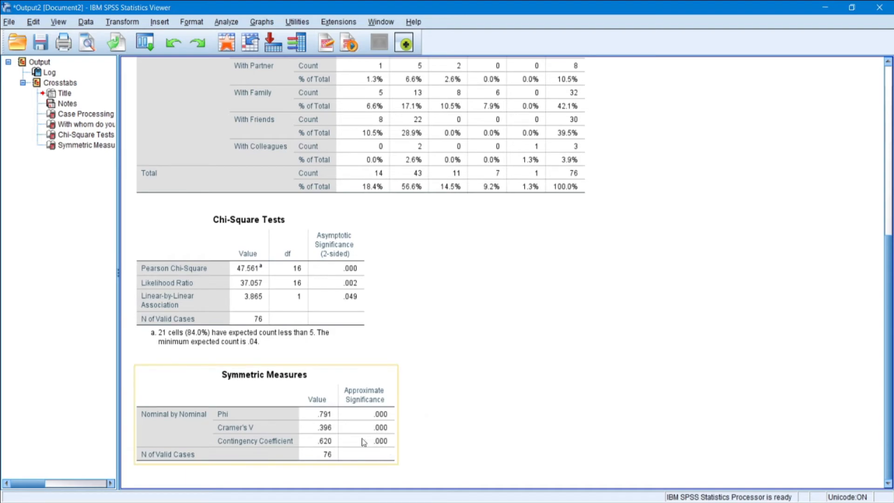
mouse_move(310, 442)
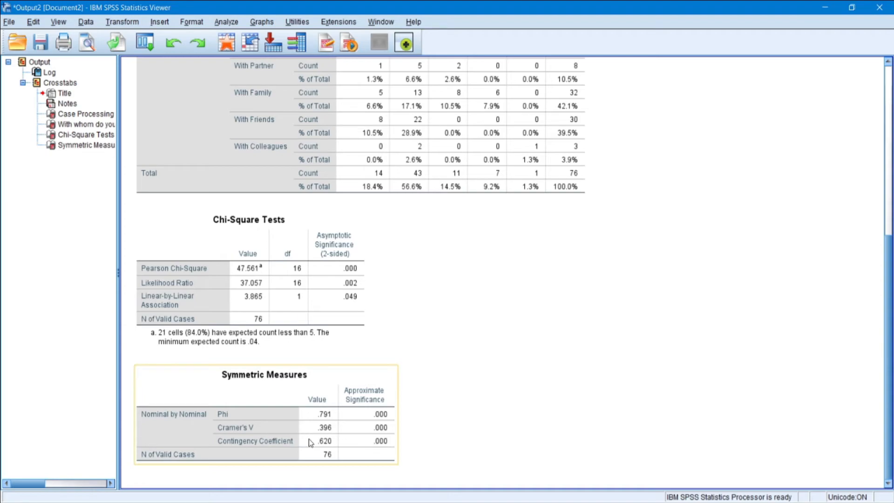
mouse_move(317, 443)
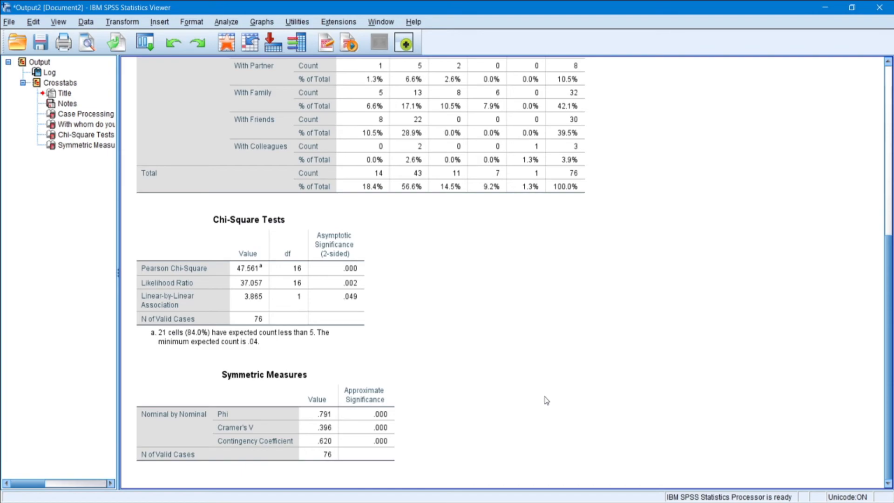
mouse_move(594, 209)
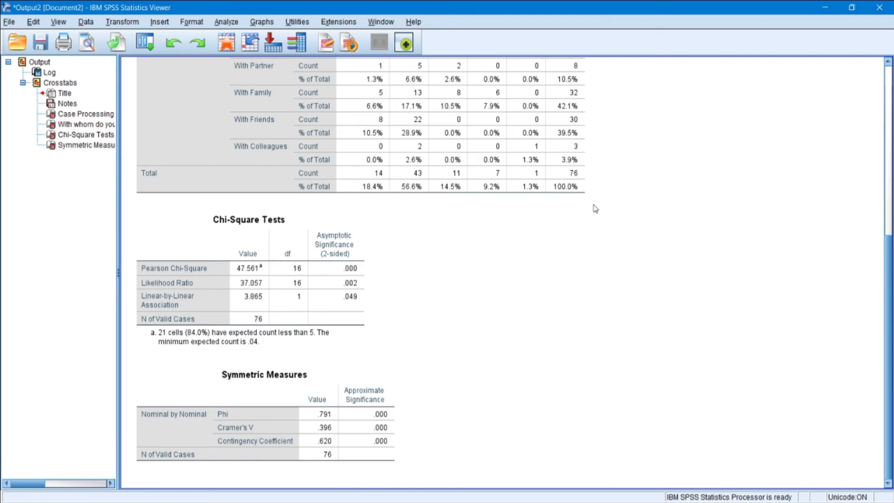